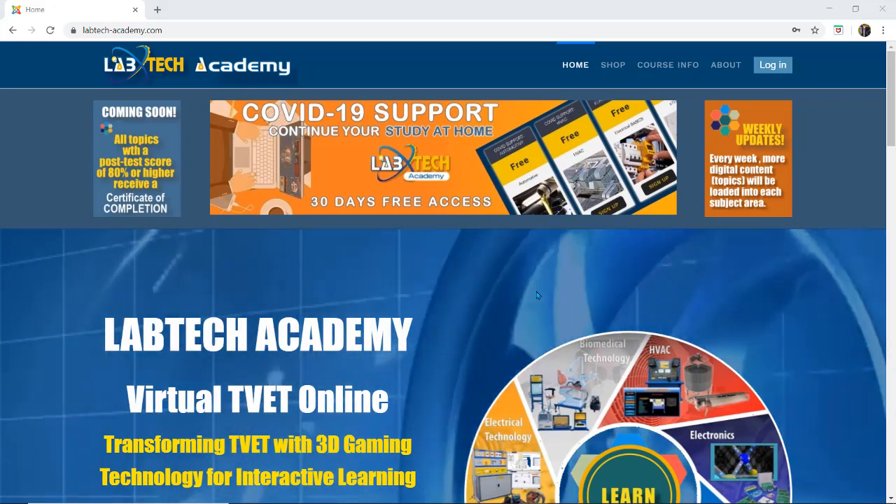
Step: Browse the home page down to the Automotive, HVAC, sTEm TECH and Electrical BASICS areas and footer links
{"action": "scroll", "scroll_direction": "down", "scroll_amount": 3}
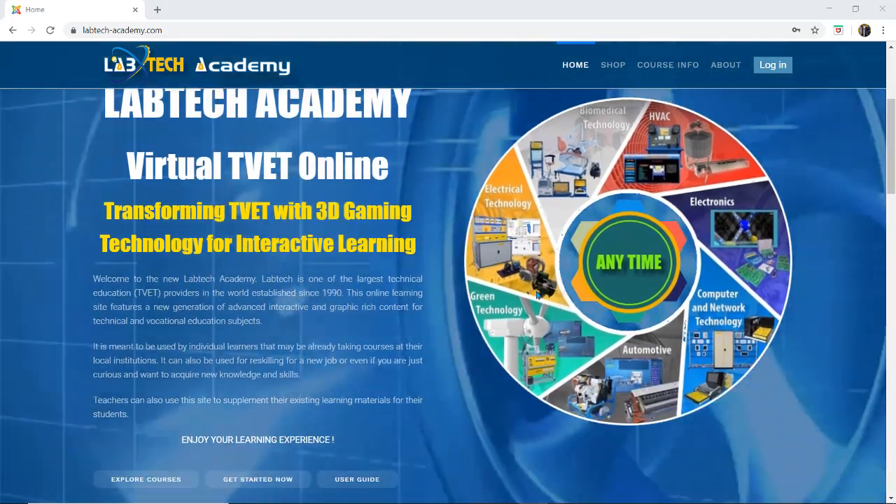
{"action": "scroll", "scroll_direction": "down", "scroll_amount": 3}
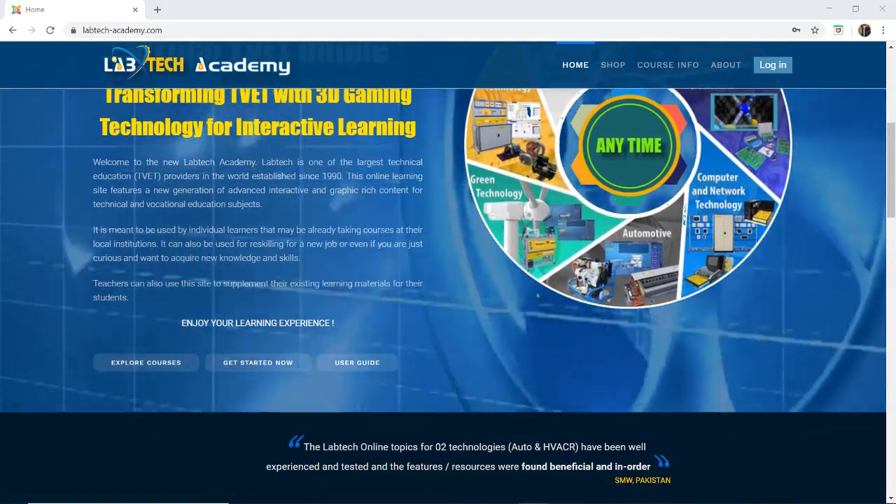
{"action": "scroll", "scroll_direction": "down", "scroll_amount": 3}
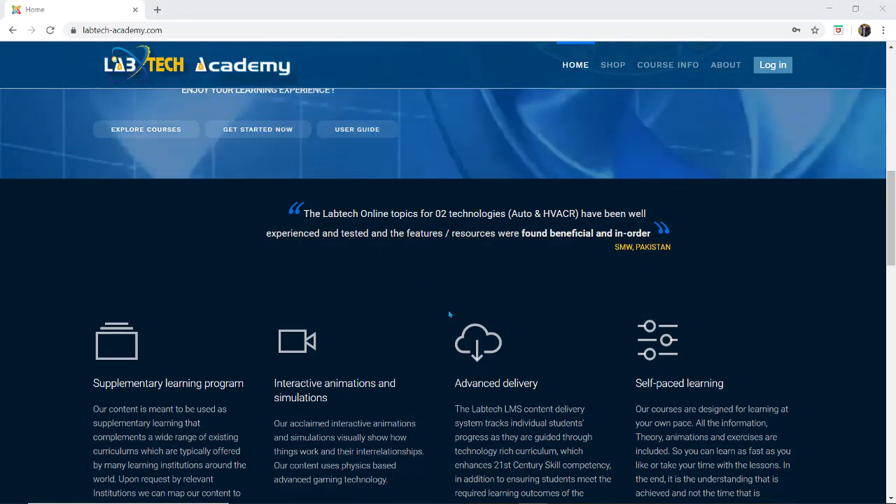
{"action": "scroll", "scroll_direction": "down", "scroll_amount": 3}
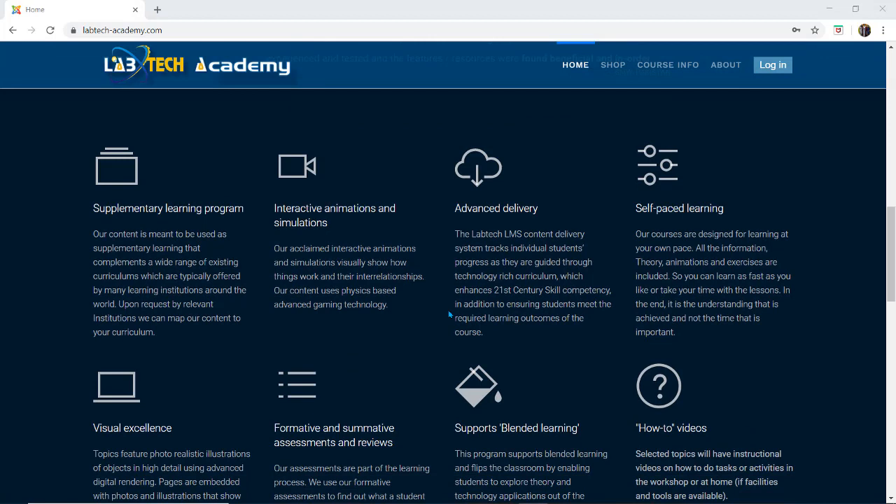
{"action": "scroll", "scroll_direction": "down", "scroll_amount": 3}
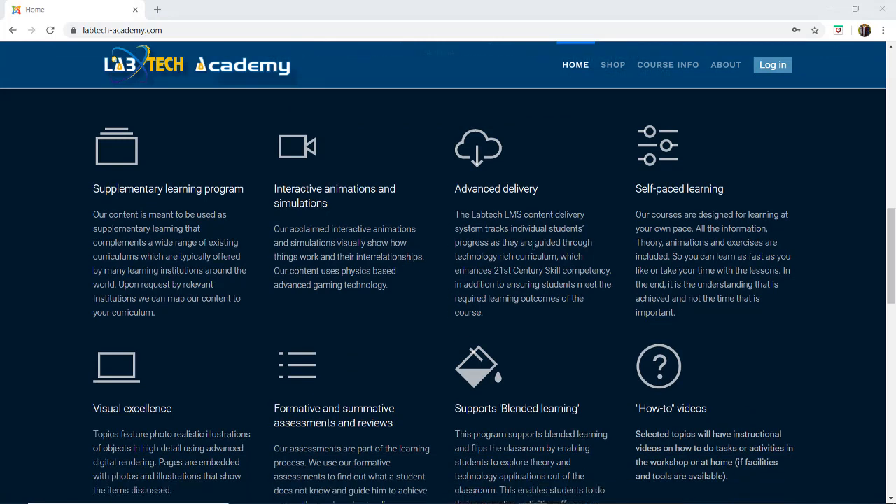
{"action": "scroll", "scroll_direction": "down", "scroll_amount": 3}
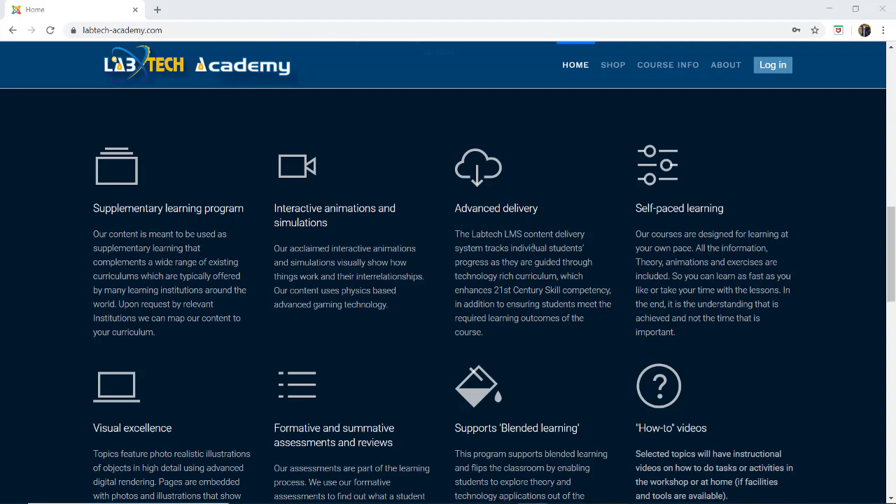
{"action": "scroll", "scroll_direction": "down", "scroll_amount": 3}
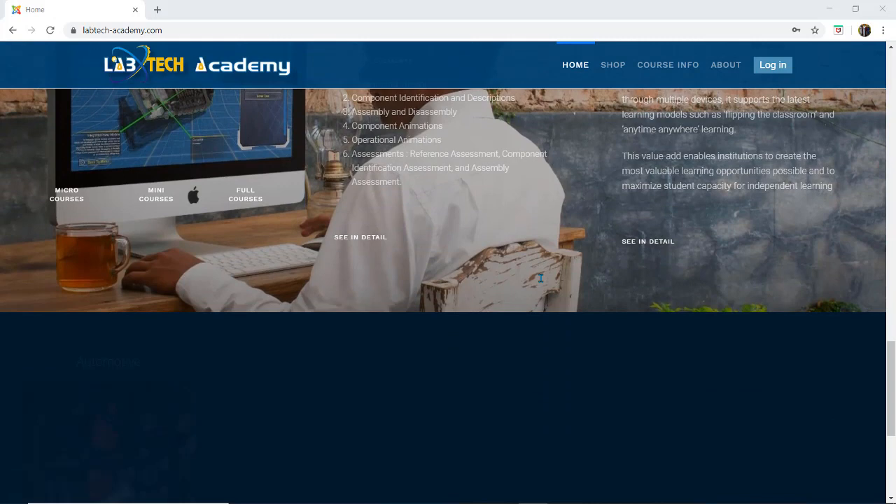
{"action": "scroll", "scroll_direction": "down", "scroll_amount": 3}
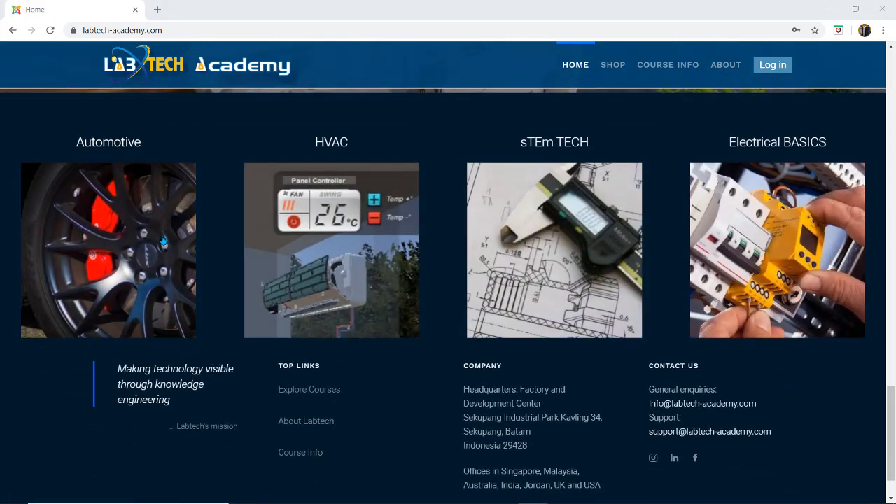
{"action": "mouse_move", "coordinate": [137, 227]}
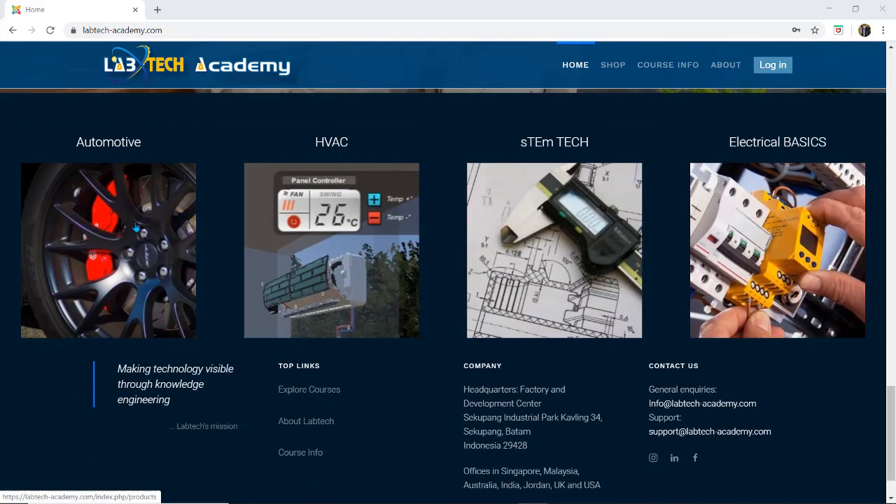
{"action": "mouse_move", "coordinate": [341, 225]}
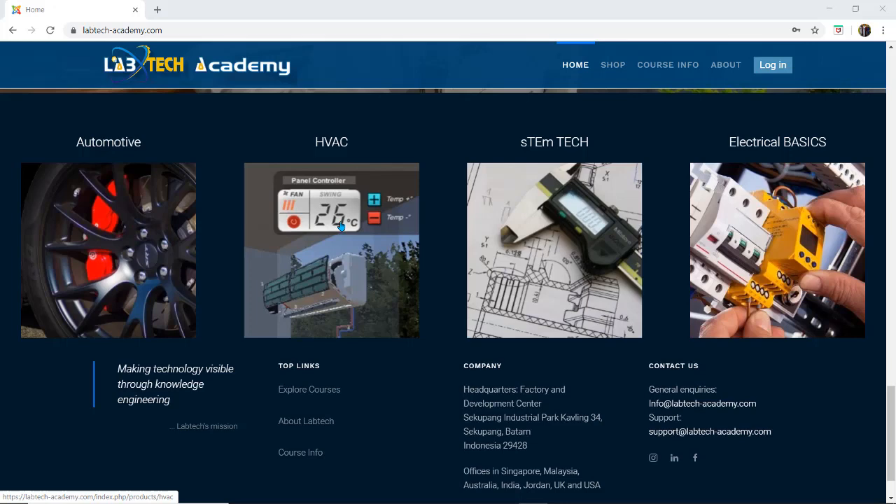
{"action": "mouse_move", "coordinate": [557, 245]}
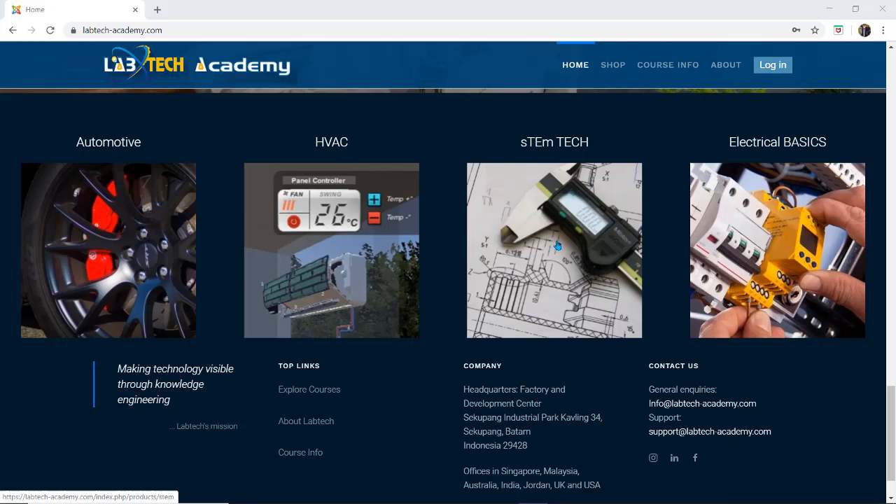
{"action": "mouse_move", "coordinate": [545, 232]}
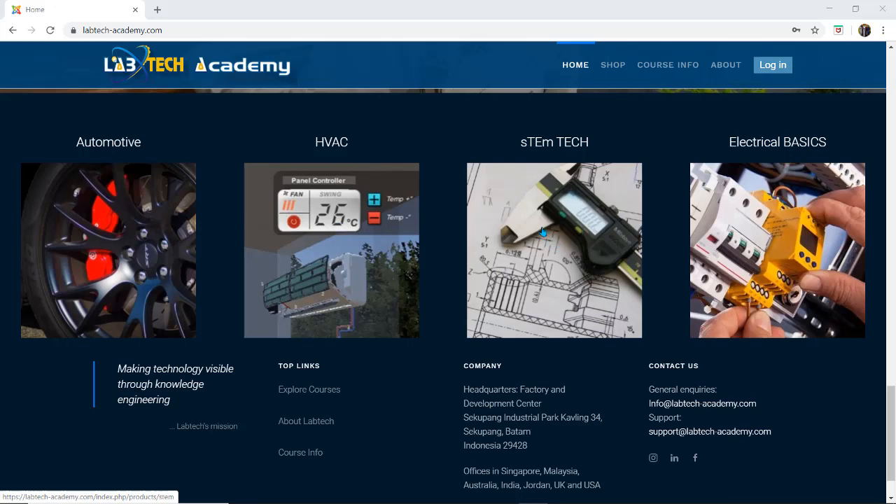
{"action": "mouse_move", "coordinate": [811, 177]}
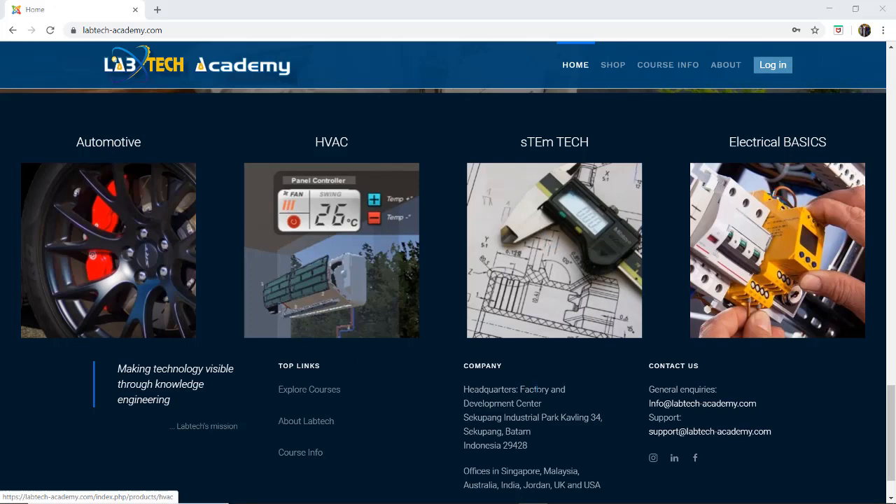
{"action": "mouse_move", "coordinate": [709, 311]}
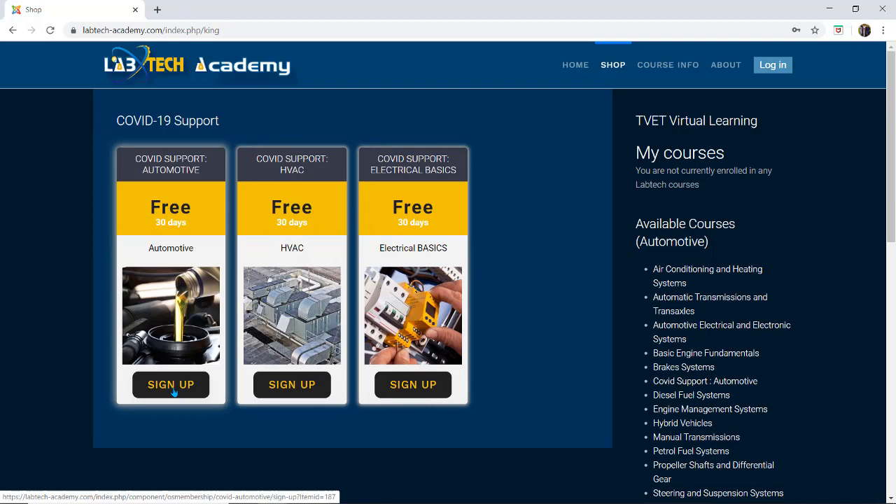
Step: Reach the COVID Support: Automotive Subscription sign-up form and review its empty account fields
{"action": "left_click", "coordinate": [170, 384]}
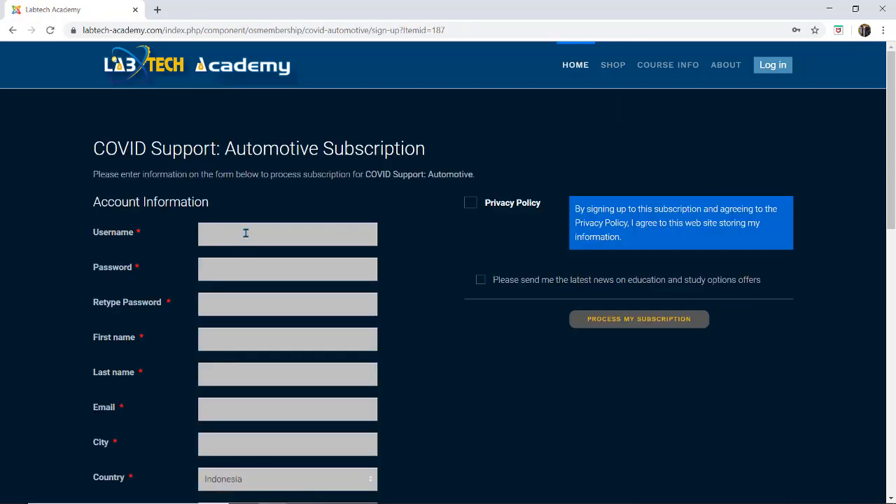
{"action": "scroll", "scroll_direction": "down", "scroll_amount": 3}
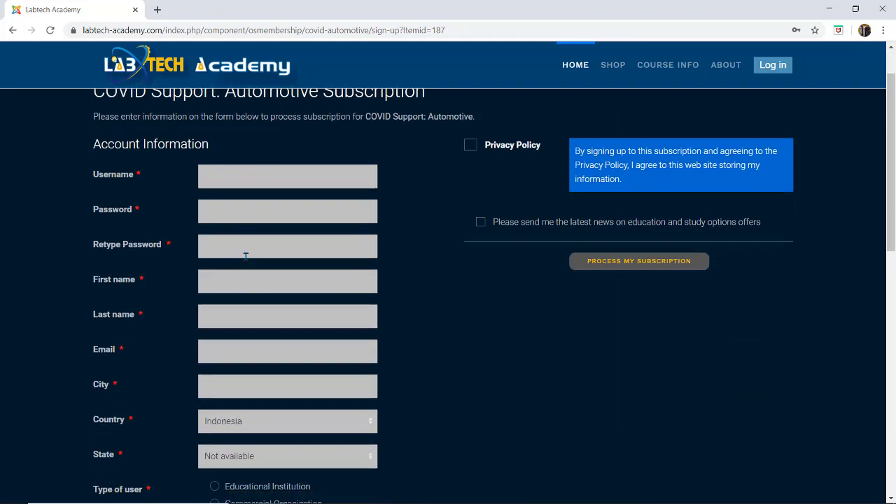
{"action": "scroll", "scroll_direction": "down", "scroll_amount": 3}
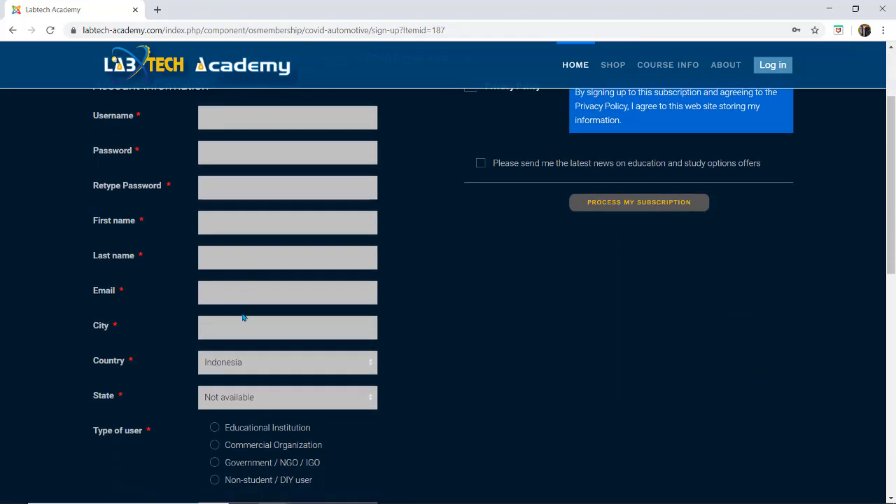
{"action": "scroll", "scroll_direction": "down", "scroll_amount": 3}
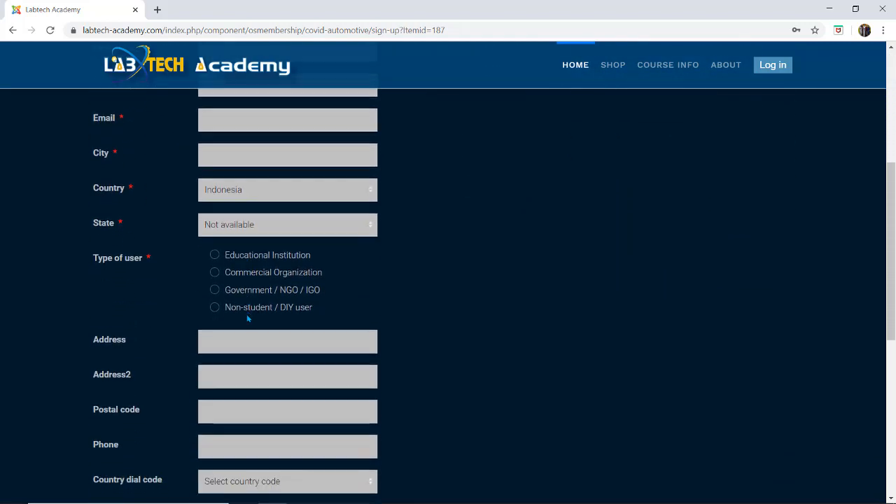
{"action": "scroll", "scroll_direction": "down", "scroll_amount": 3}
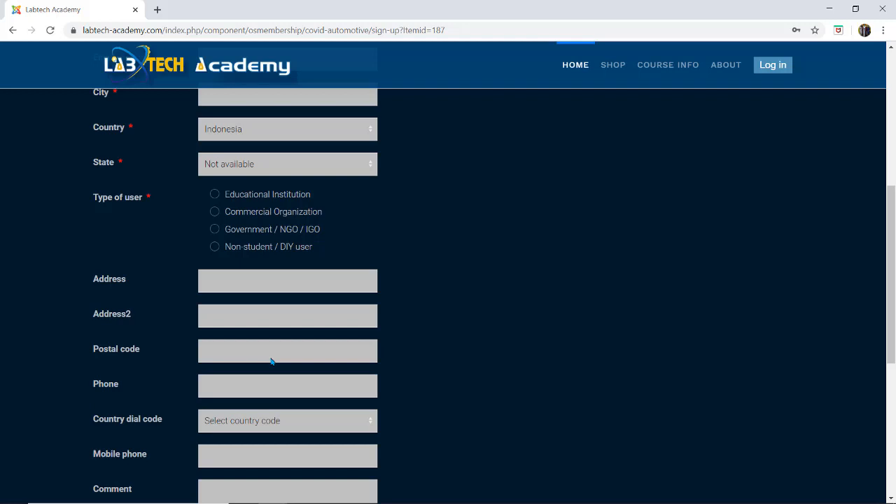
{"action": "scroll", "scroll_direction": "up", "scroll_amount": 3}
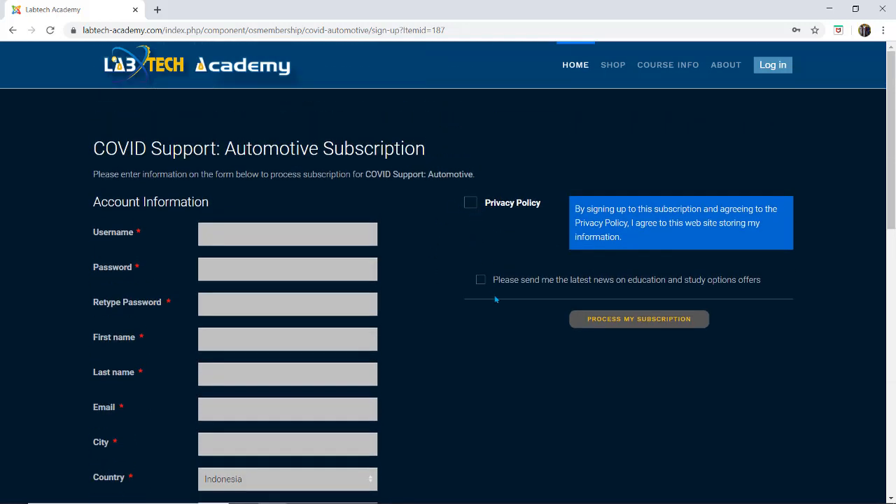
{"action": "mouse_move", "coordinate": [513, 297]}
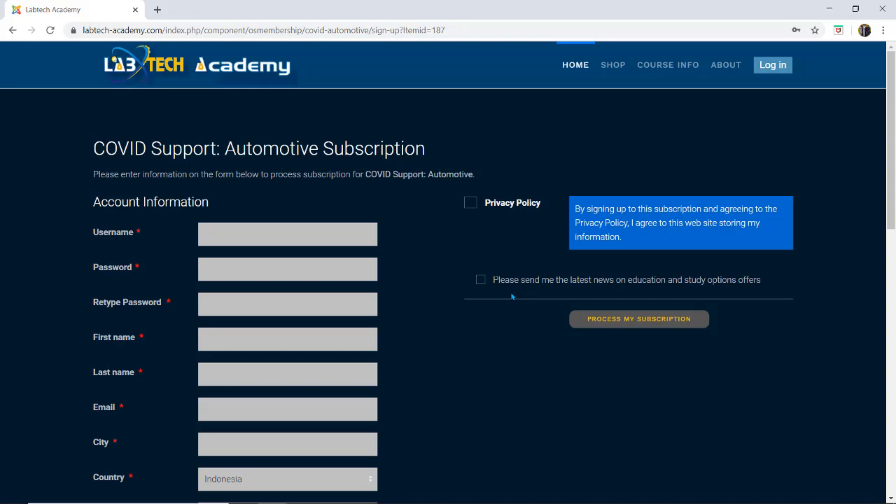
{"action": "mouse_move", "coordinate": [494, 291]}
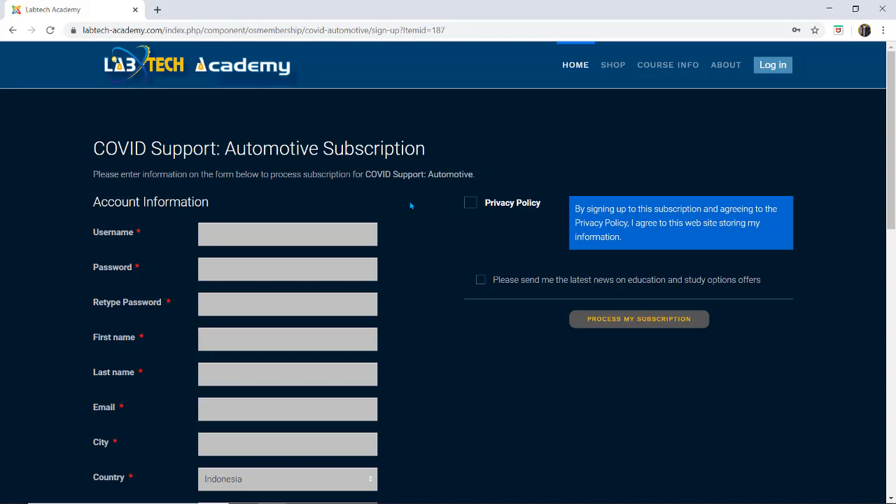
{"action": "mouse_move", "coordinate": [431, 237]}
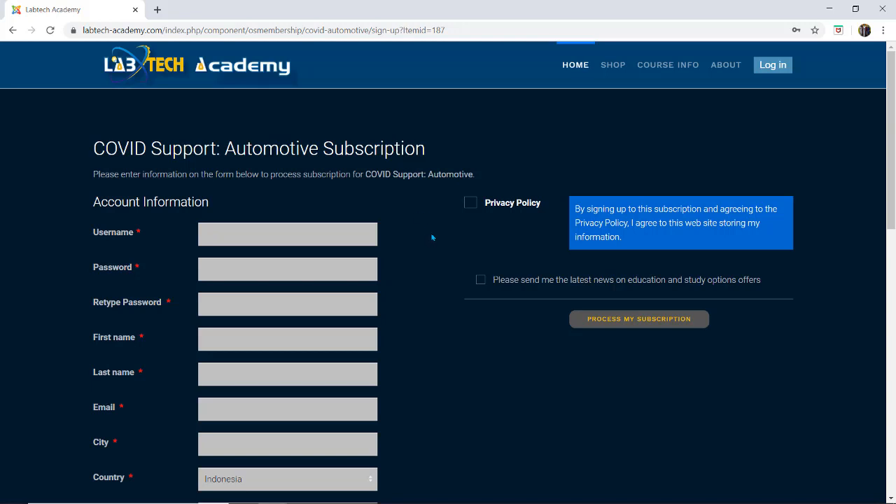
{"action": "mouse_move", "coordinate": [426, 231]}
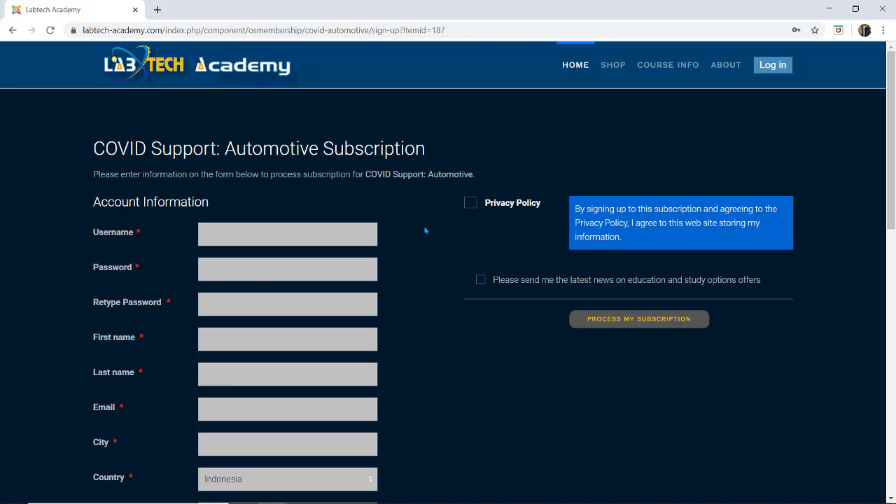
{"action": "mouse_move", "coordinate": [427, 250]}
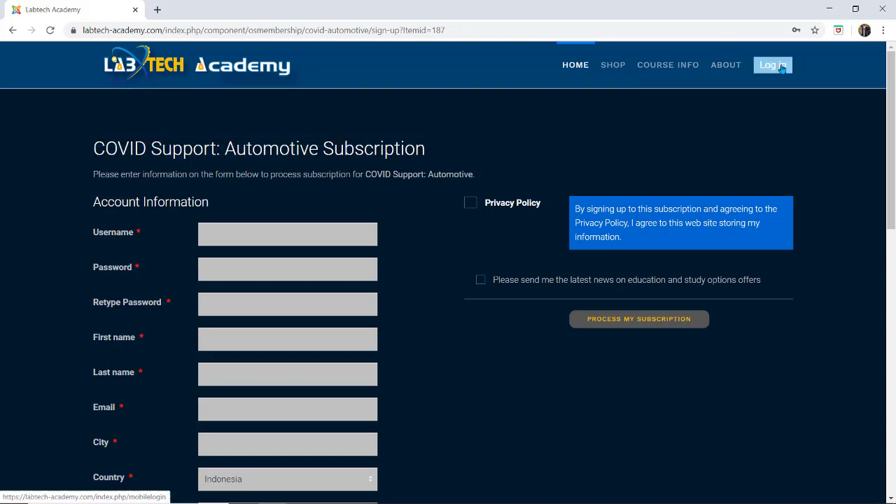
Step: Sign in with the existing account and view the My Courses list of COVID Support courses
{"action": "left_click", "coordinate": [773, 65]}
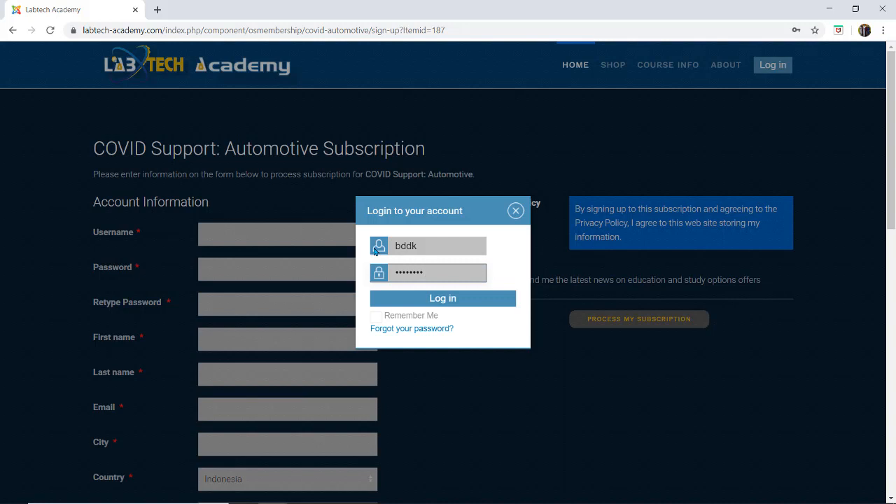
{"action": "left_click", "coordinate": [442, 298]}
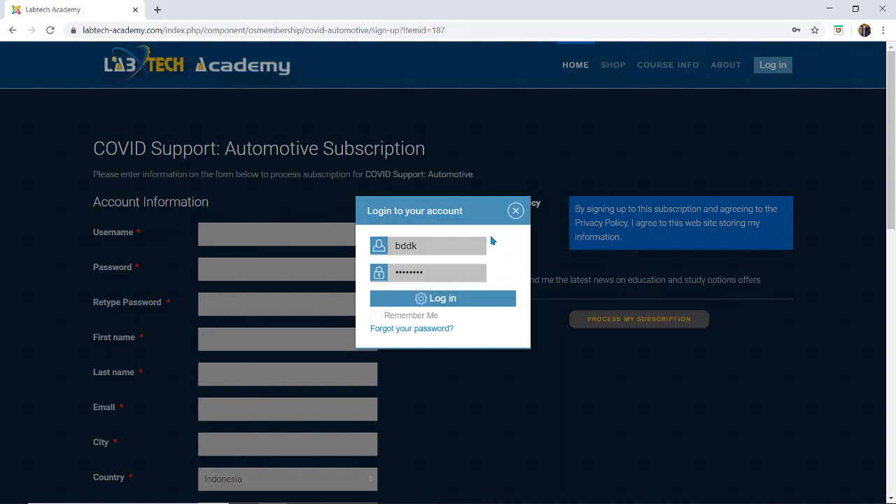
{"action": "left_click", "coordinate": [442, 297]}
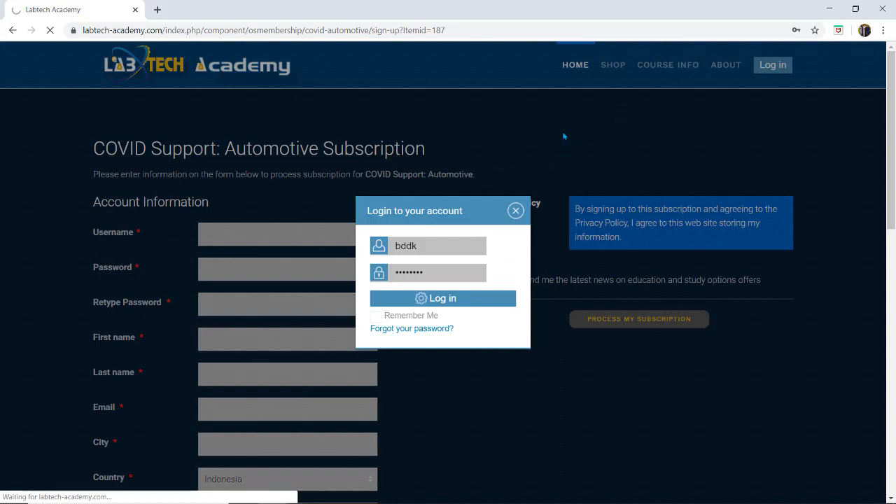
{"action": "left_click", "coordinate": [442, 298]}
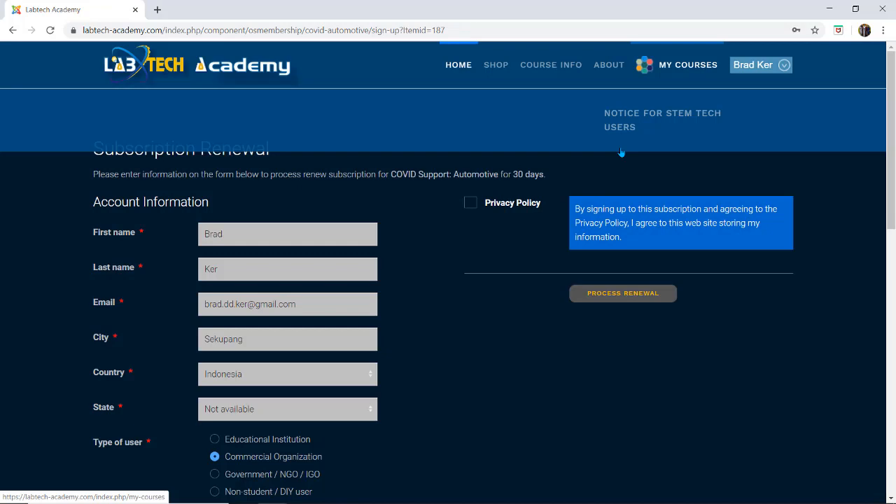
{"action": "scroll", "scroll_direction": "down", "scroll_amount": 3}
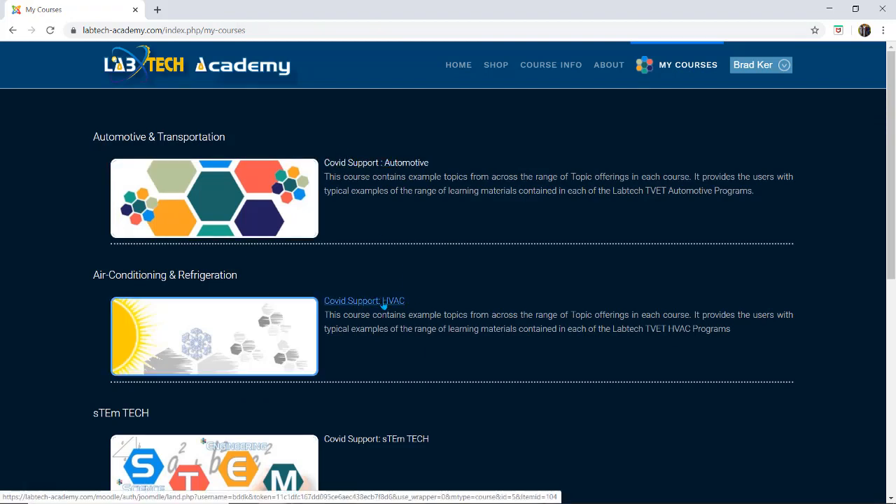
Step: Enter the Covid Support: Automotive course and hide the nav drawer so its five topic tiles fill the page
{"action": "scroll", "scroll_direction": "down", "scroll_amount": 3}
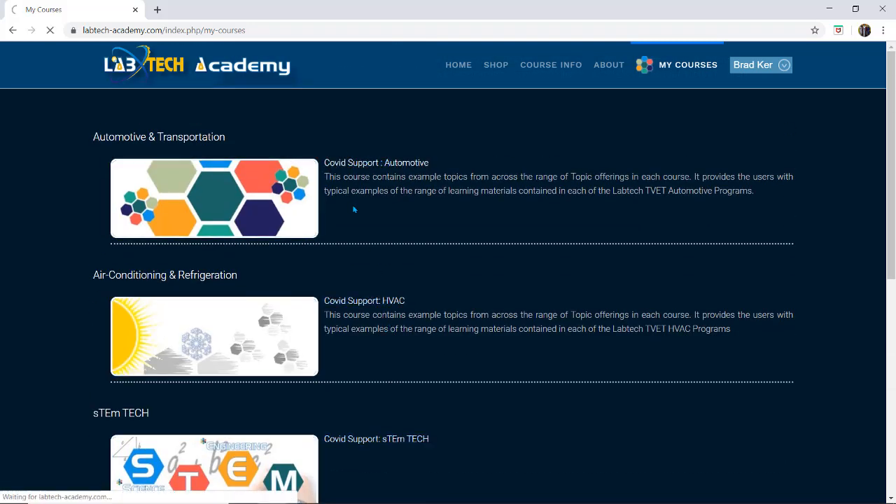
{"action": "left_click", "coordinate": [212, 199]}
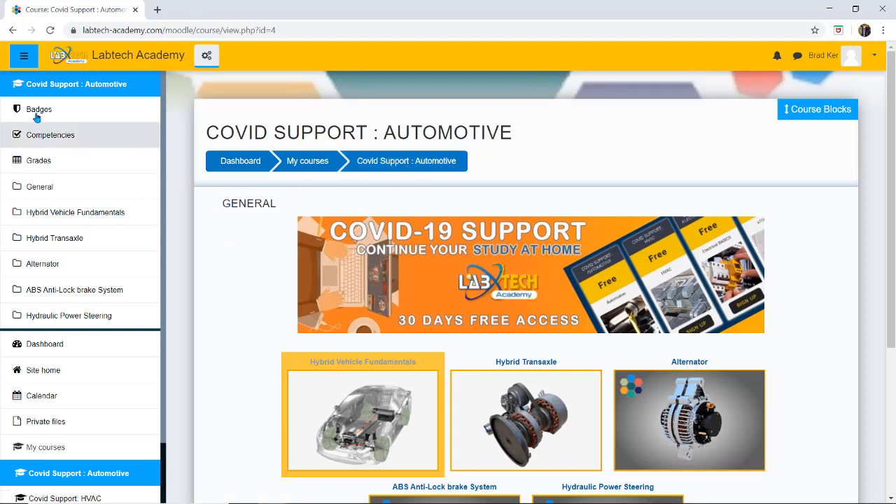
{"action": "mouse_move", "coordinate": [39, 160]}
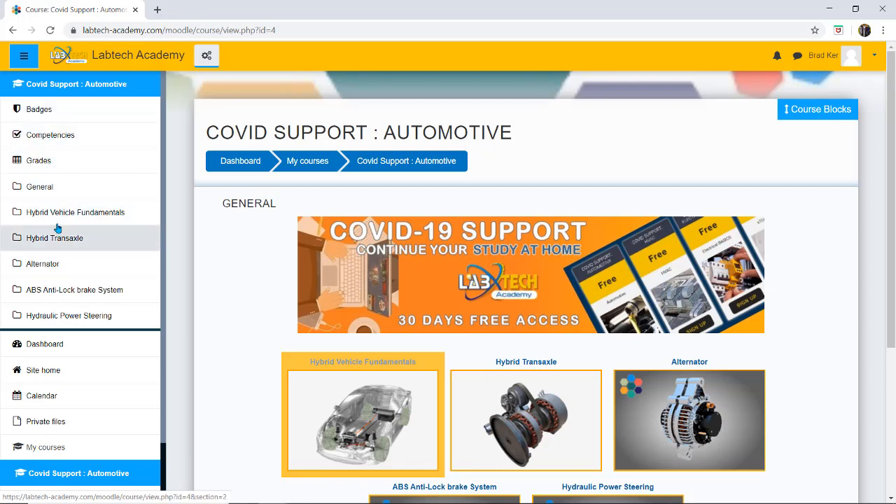
{"action": "mouse_move", "coordinate": [161, 95]}
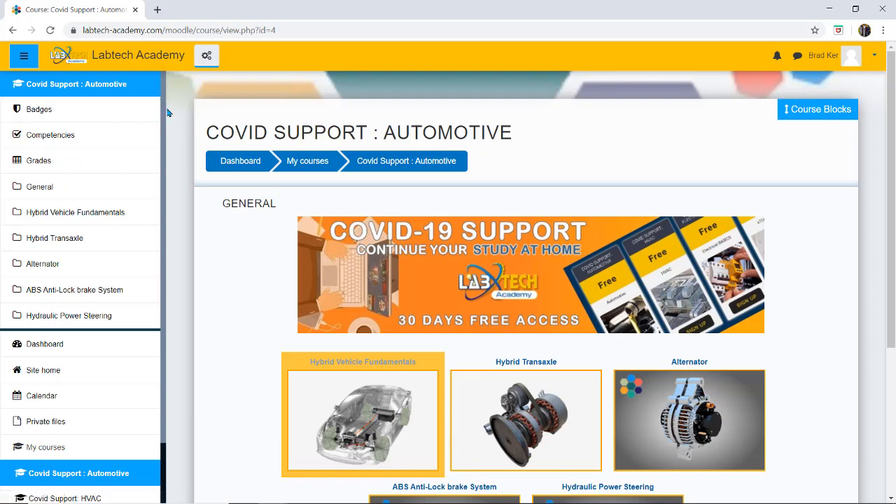
{"action": "left_click", "coordinate": [24, 56]}
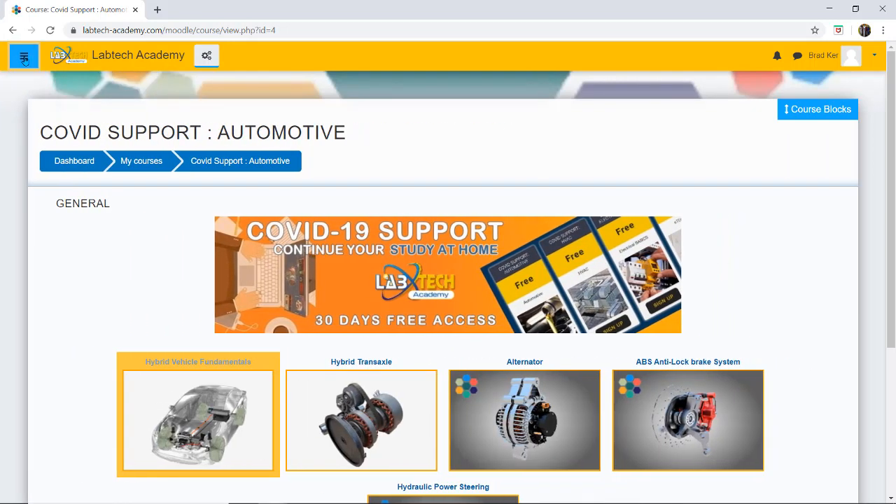
{"action": "scroll", "scroll_direction": "down", "scroll_amount": 3}
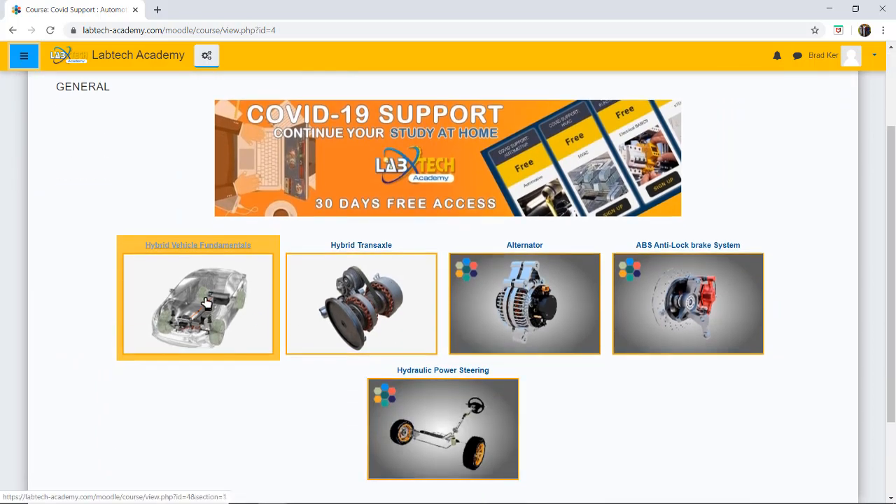
{"action": "mouse_move", "coordinate": [353, 308]}
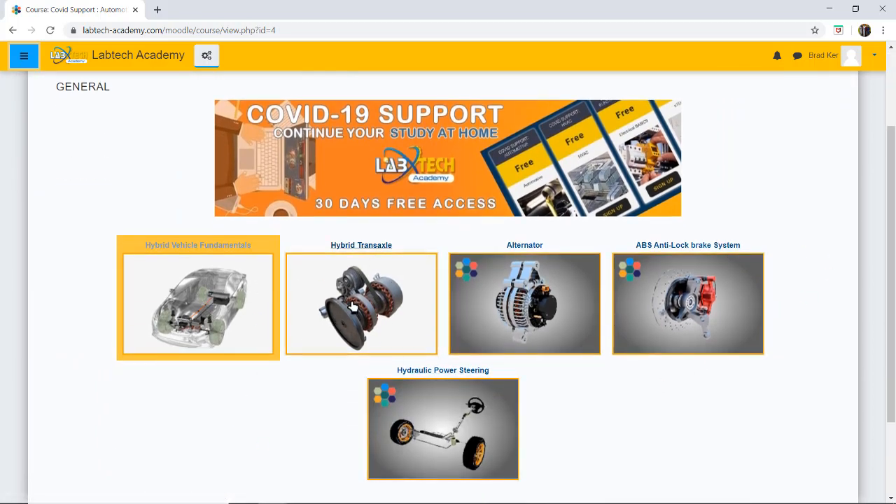
Step: Enter the Hybrid Transaxle topic listing its pre-test, learning module and post-test
{"action": "left_click", "coordinate": [361, 303]}
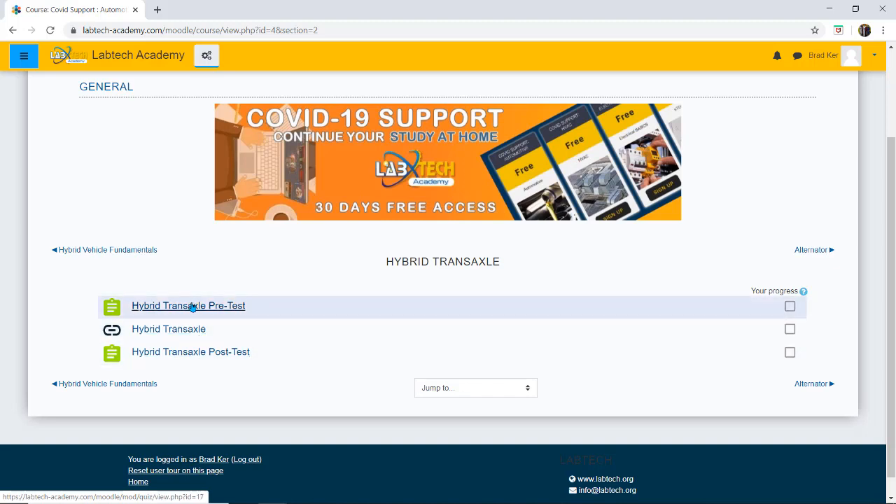
{"action": "mouse_move", "coordinate": [218, 248]}
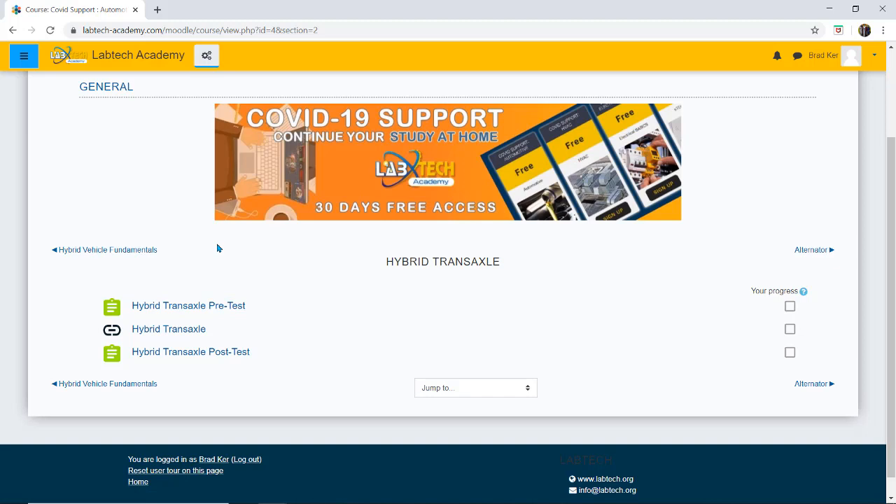
{"action": "mouse_move", "coordinate": [187, 305]}
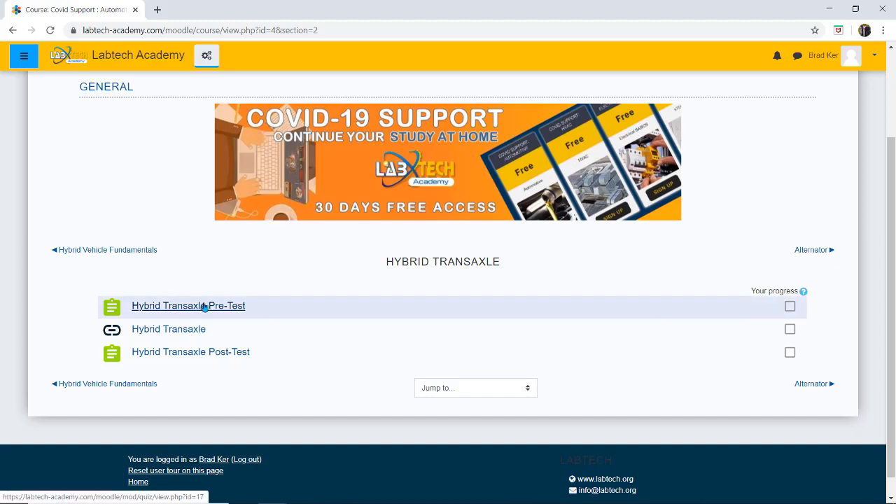
{"action": "mouse_move", "coordinate": [189, 318]}
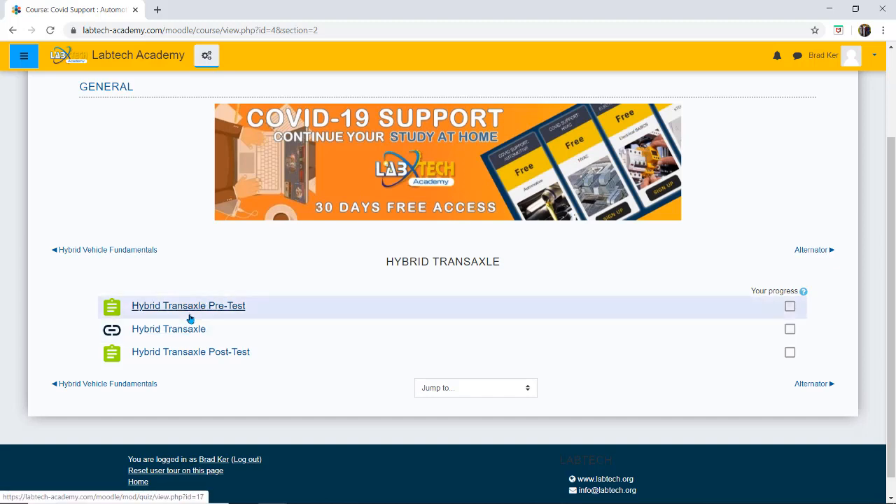
Step: Launch the Hybrid Transaxle content, search its glossary for 'bra' and read through the matching entries
{"action": "left_click", "coordinate": [168, 329]}
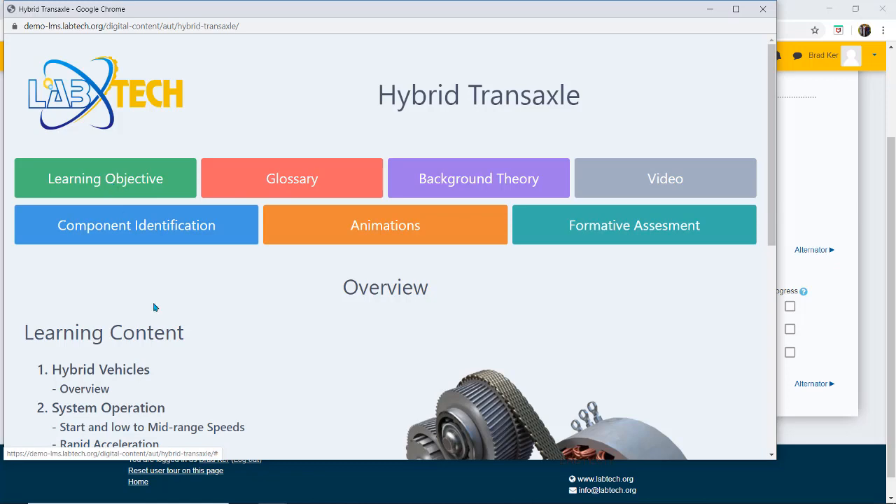
{"action": "mouse_move", "coordinate": [321, 176]}
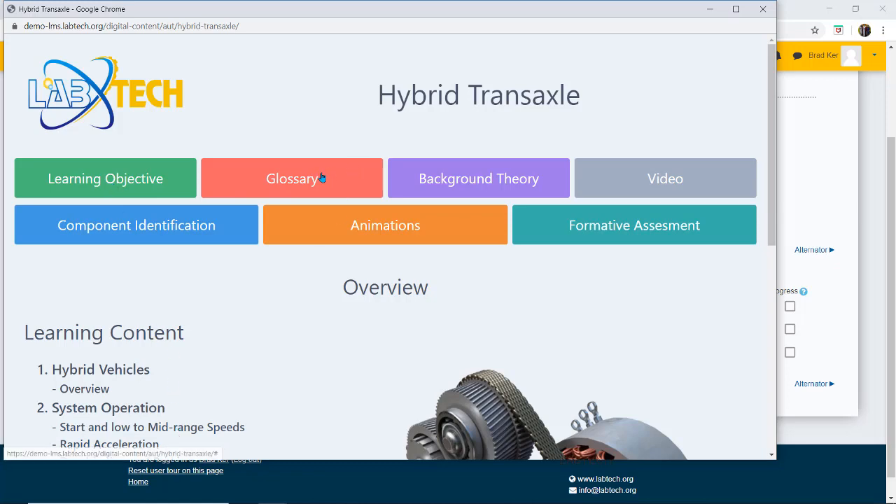
{"action": "left_click", "coordinate": [292, 178]}
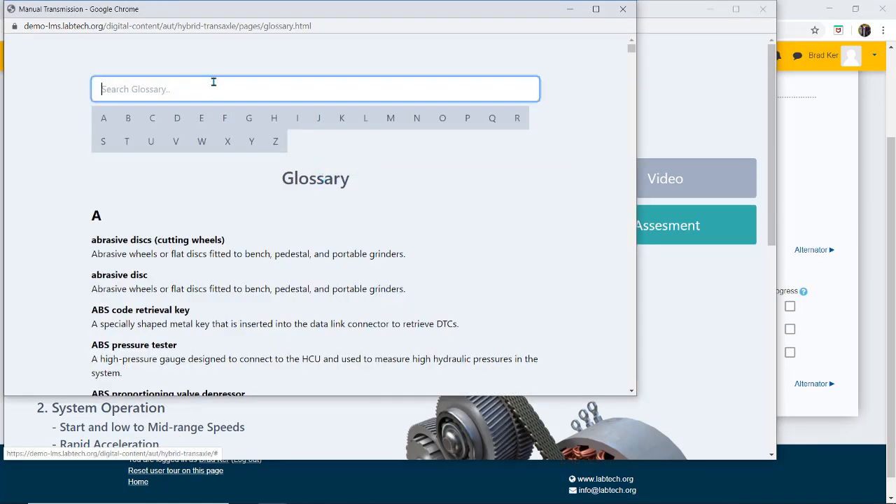
{"action": "mouse_move", "coordinate": [224, 78]}
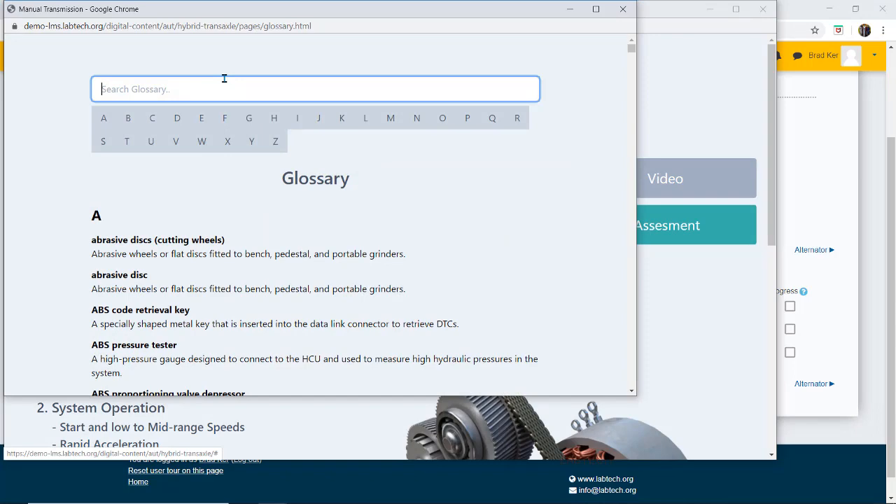
{"action": "type", "text": "bra"}
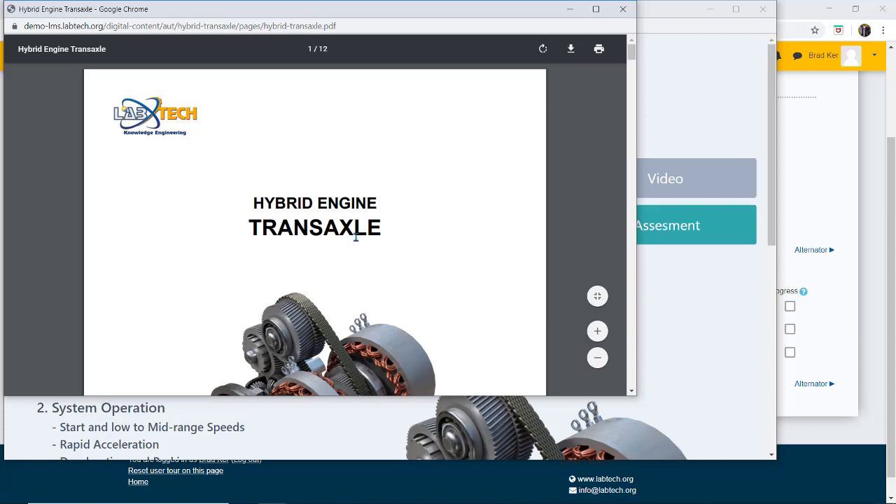
{"action": "scroll", "scroll_direction": "down", "scroll_amount": 3}
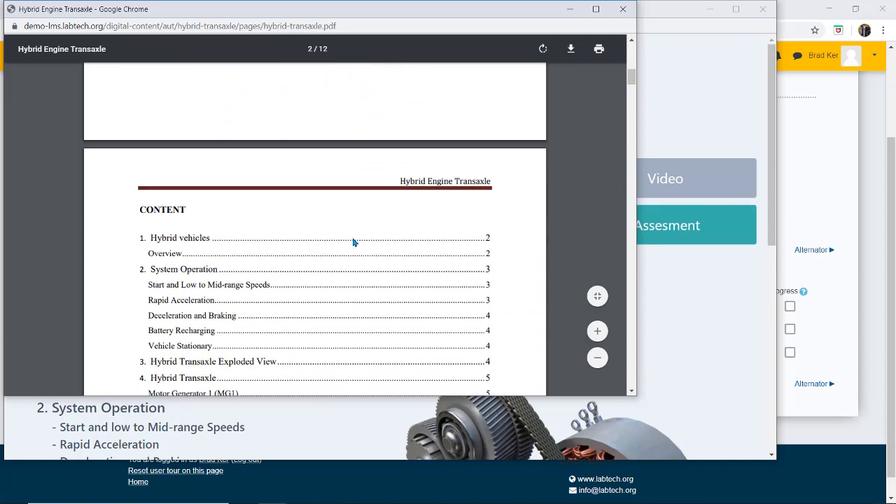
{"action": "scroll", "scroll_direction": "down", "scroll_amount": 3}
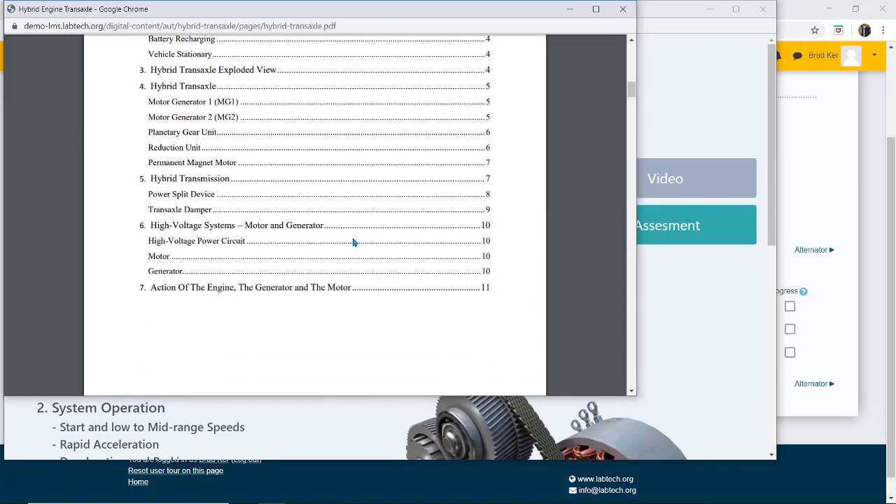
{"action": "scroll", "scroll_direction": "down", "scroll_amount": 3}
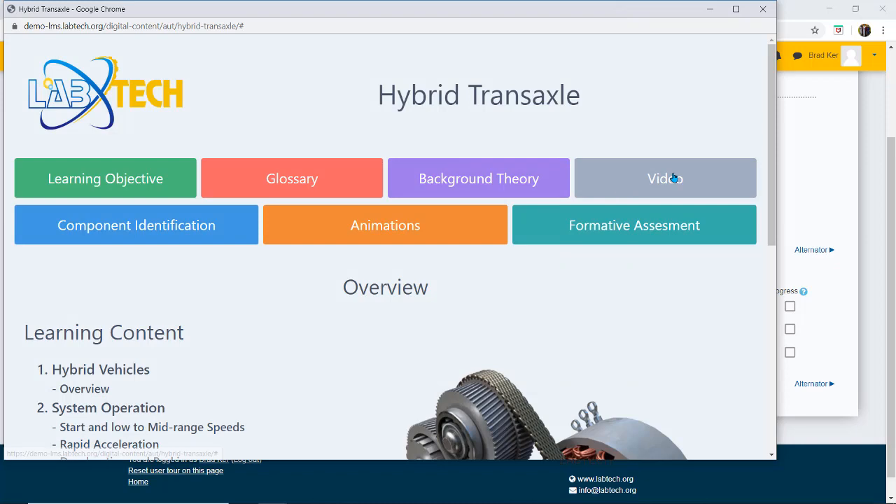
{"action": "mouse_move", "coordinate": [661, 179]}
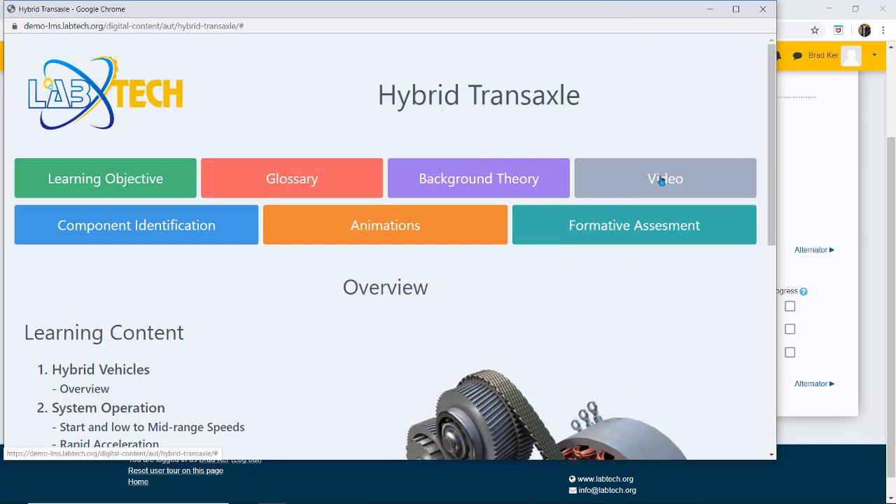
Step: Start Component Identification and view the PSD and Counter Gear descriptions on the 3D transaxle model
{"action": "left_click", "coordinate": [663, 178]}
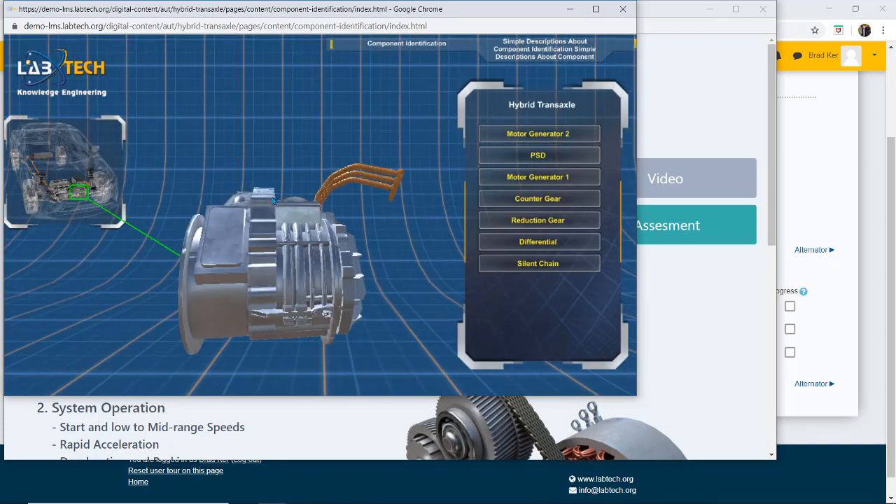
{"action": "left_click", "coordinate": [538, 199]}
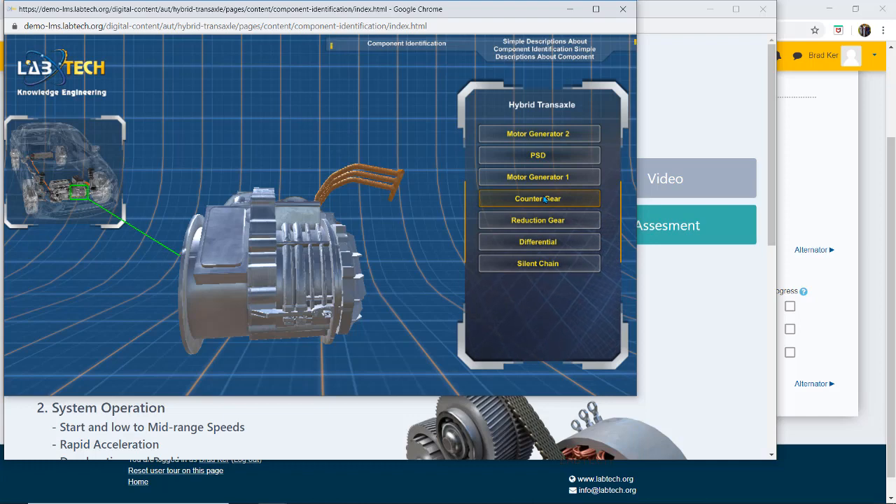
{"action": "mouse_move", "coordinate": [417, 249]}
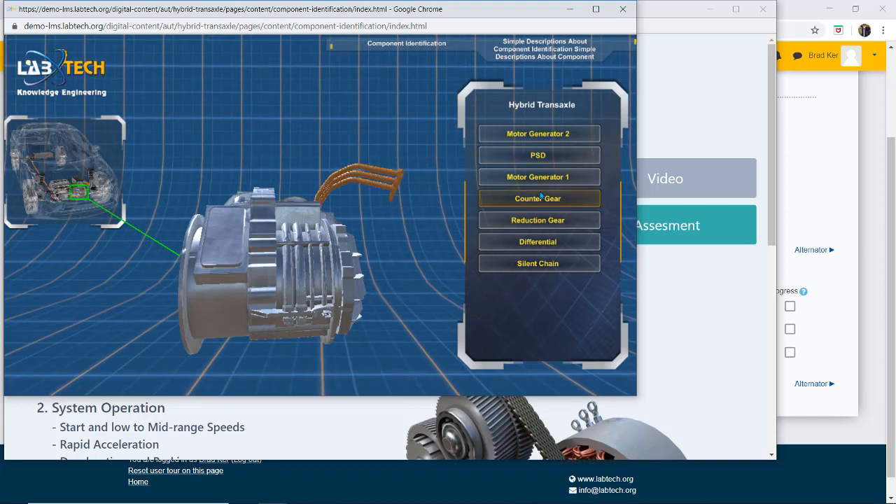
{"action": "left_click", "coordinate": [538, 154]}
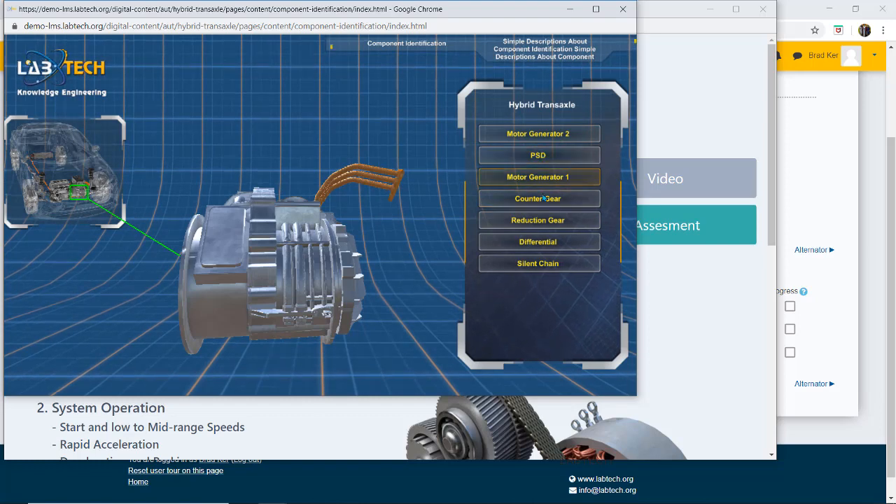
{"action": "left_click", "coordinate": [538, 154]}
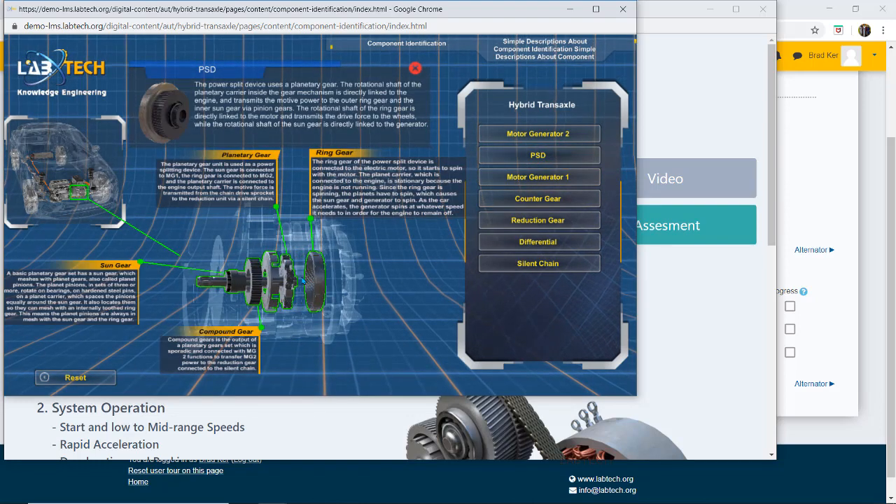
{"action": "left_click", "coordinate": [538, 199]}
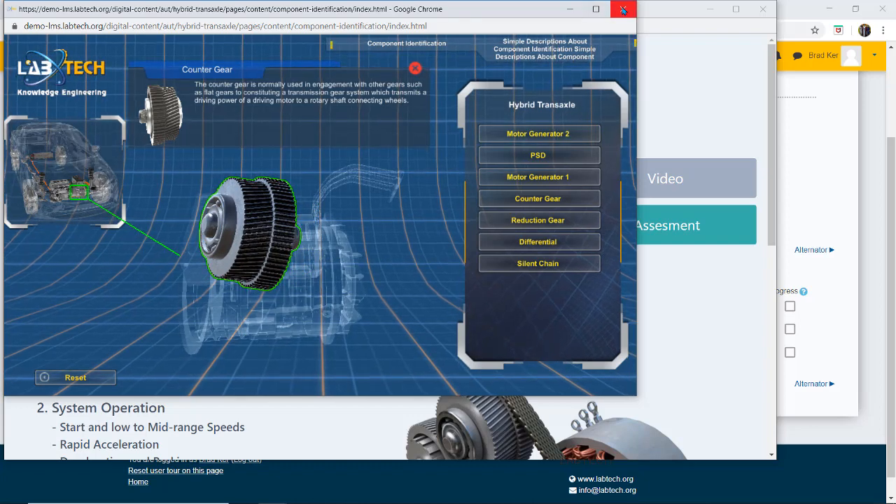
Step: Close the Component Identification window to return to the Hybrid Transaxle overview
{"action": "left_click", "coordinate": [415, 67]}
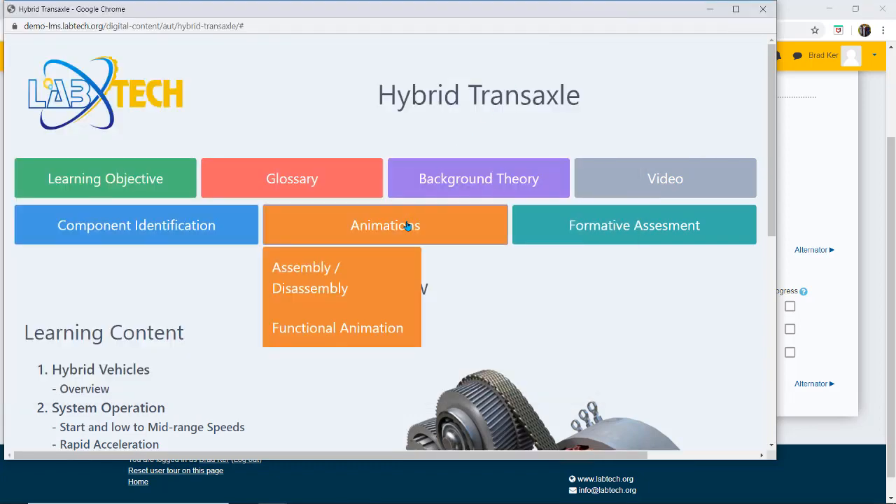
{"action": "mouse_move", "coordinate": [350, 255]}
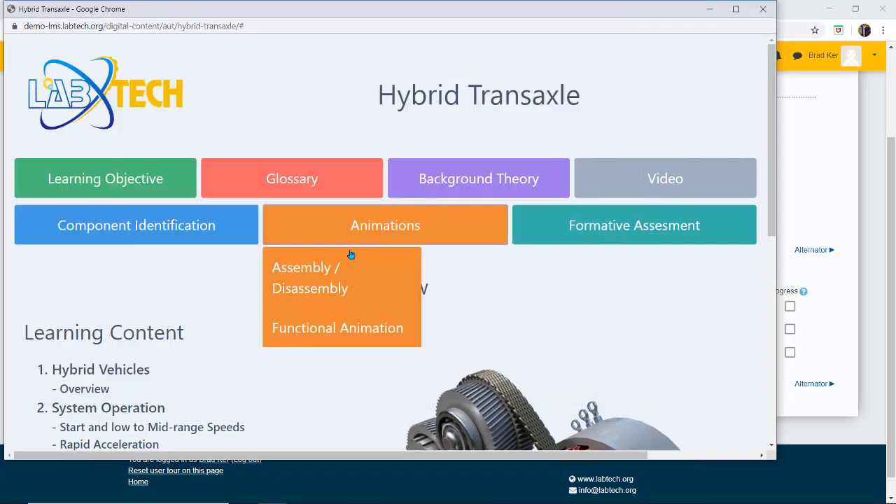
{"action": "mouse_move", "coordinate": [333, 273]}
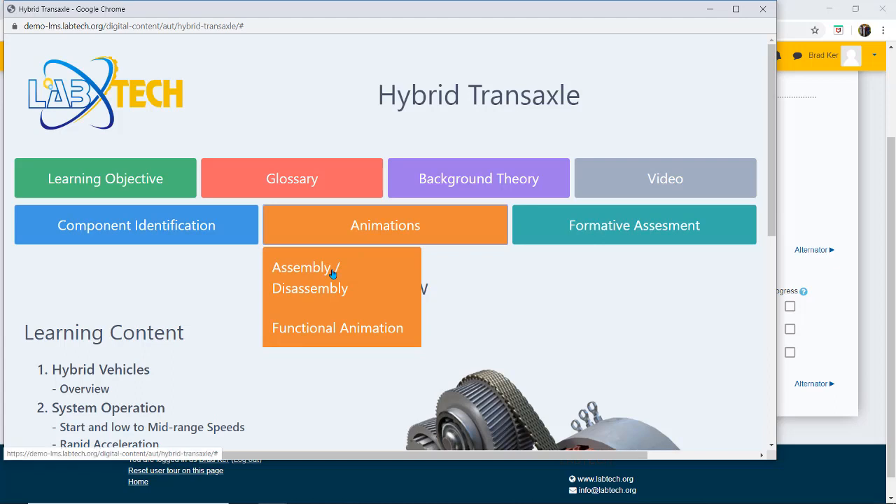
{"action": "mouse_move", "coordinate": [357, 333]}
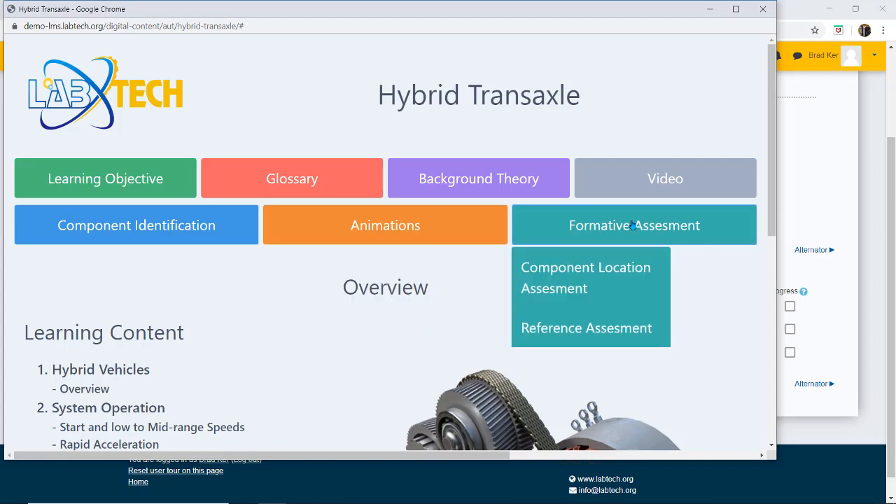
{"action": "mouse_move", "coordinate": [591, 277]}
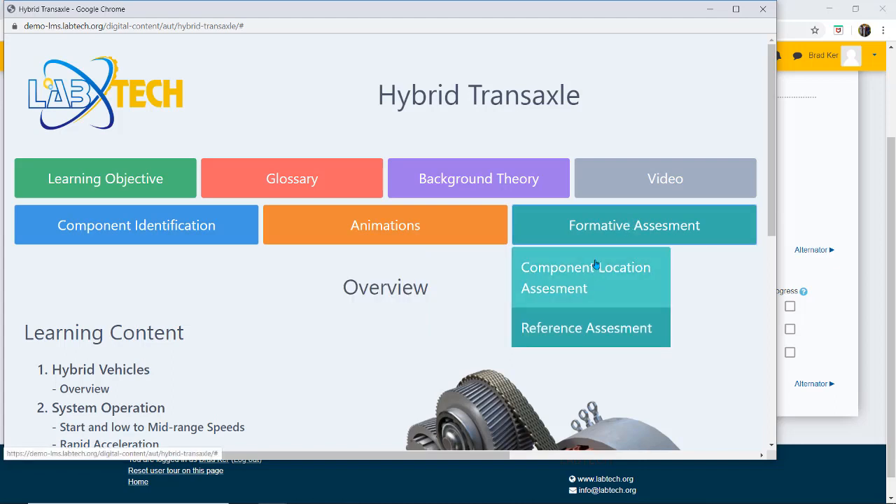
{"action": "mouse_move", "coordinate": [593, 316]}
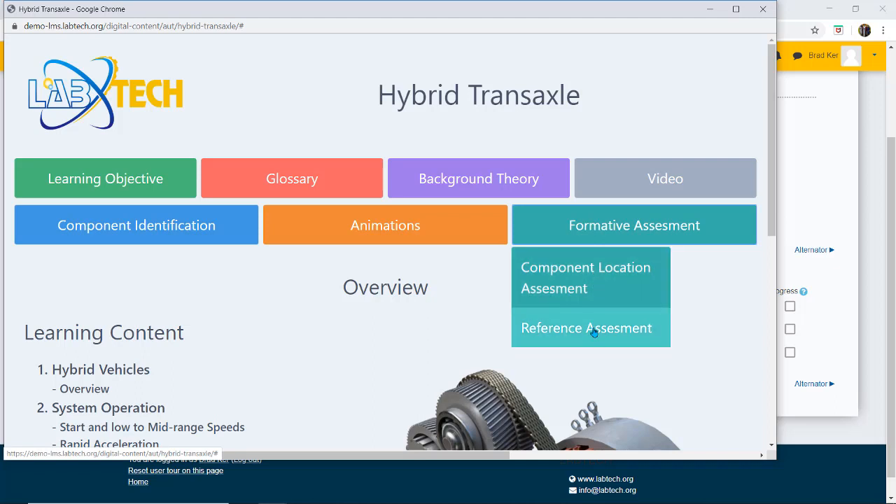
{"action": "mouse_move", "coordinate": [655, 171]}
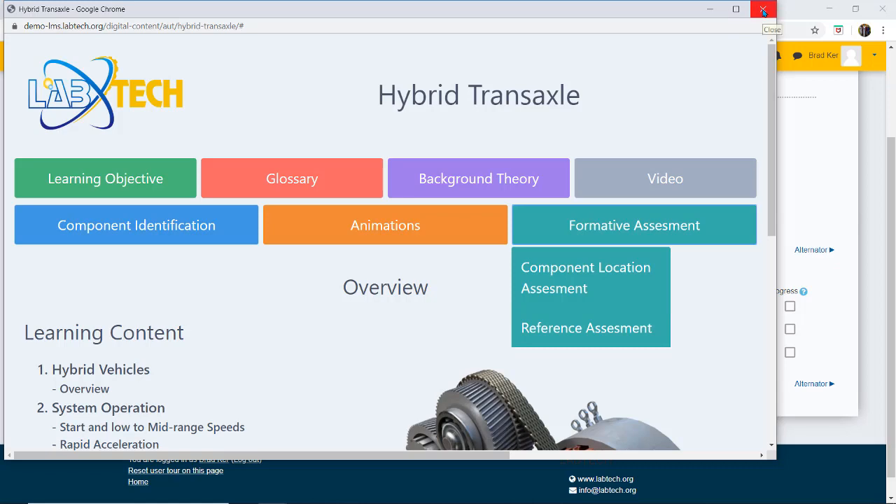
Step: Close the topic content, log out and bring up the empty Log in prompt on the Labtech Academy home page
{"action": "left_click", "coordinate": [763, 9]}
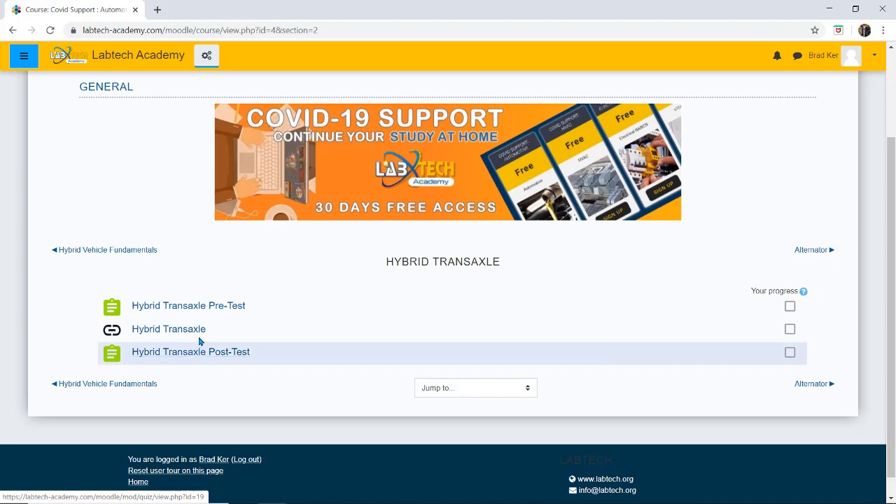
{"action": "mouse_move", "coordinate": [204, 347]}
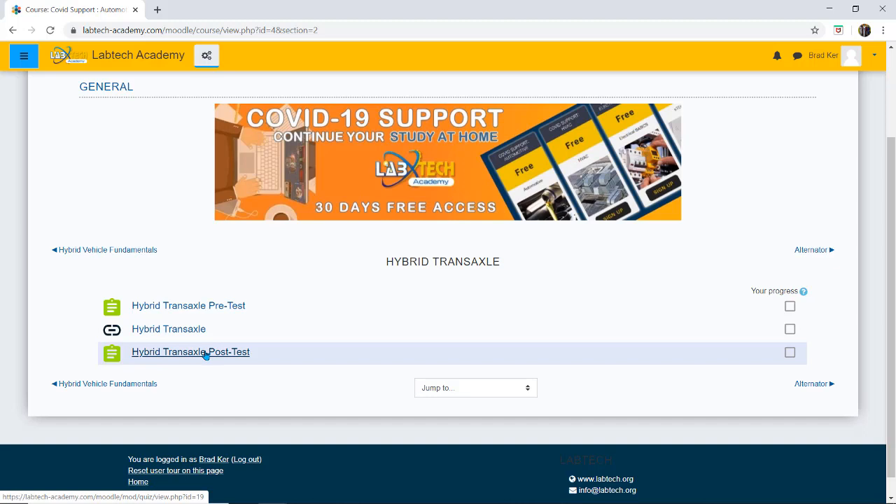
{"action": "mouse_move", "coordinate": [207, 356]}
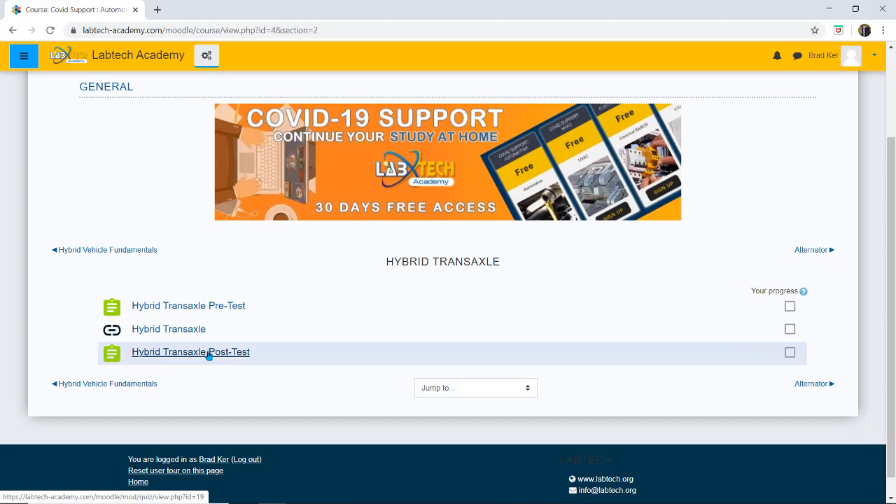
{"action": "mouse_move", "coordinate": [219, 262]}
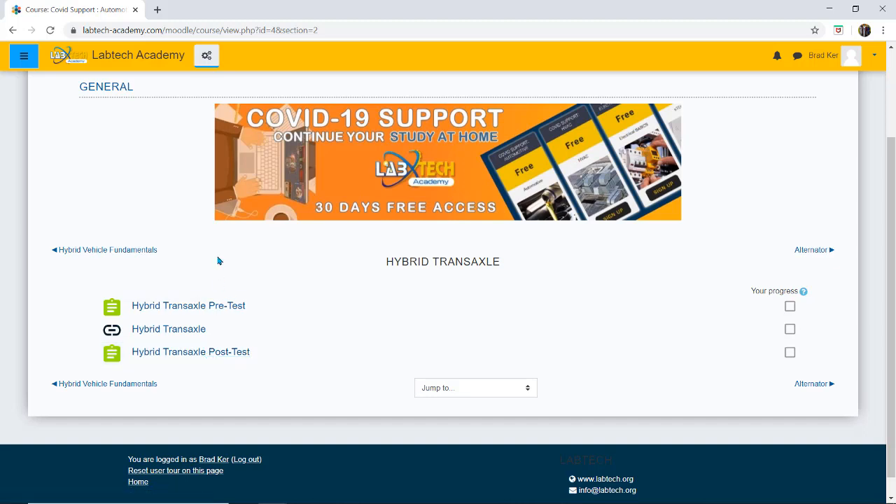
{"action": "mouse_move", "coordinate": [191, 352]}
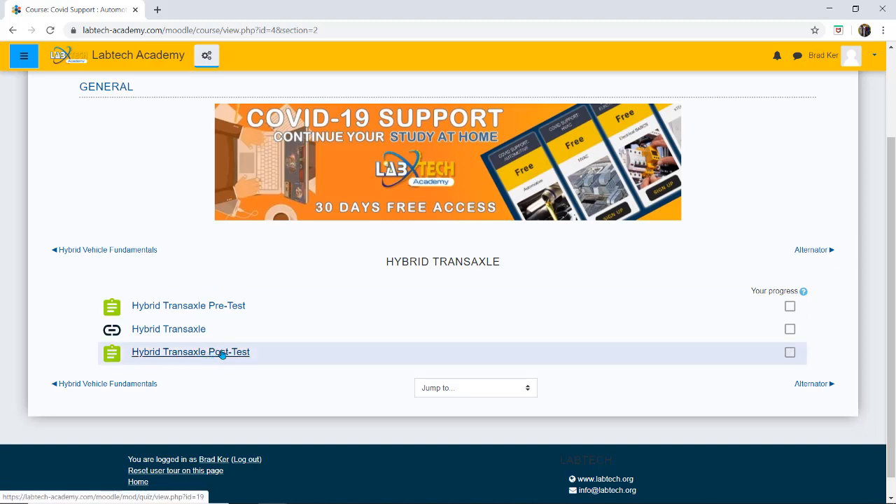
{"action": "mouse_move", "coordinate": [240, 292]}
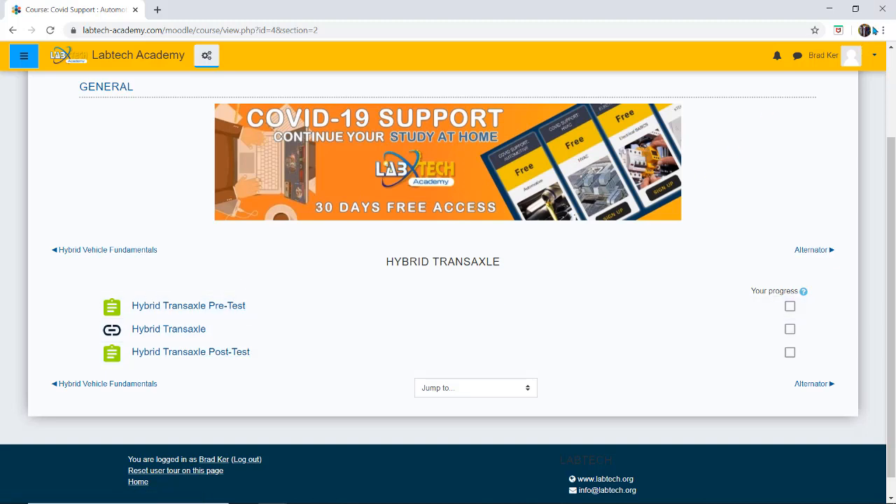
{"action": "mouse_move", "coordinate": [802, 112]}
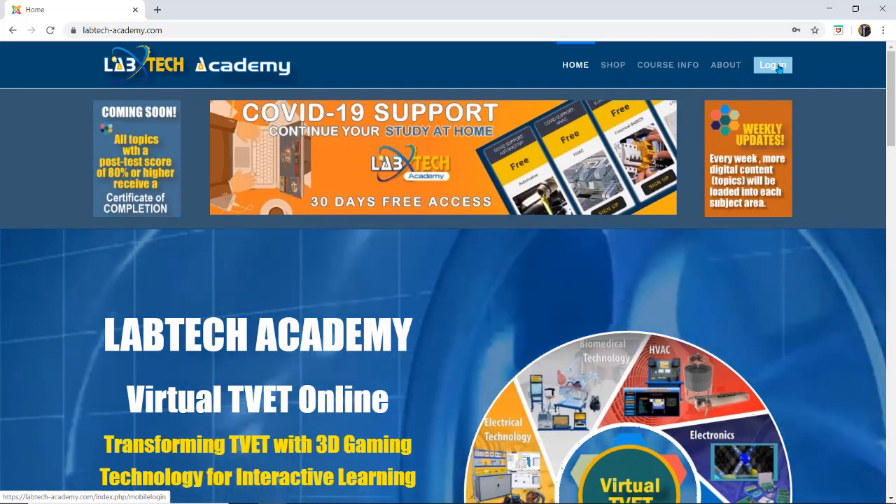
{"action": "left_click", "coordinate": [772, 65]}
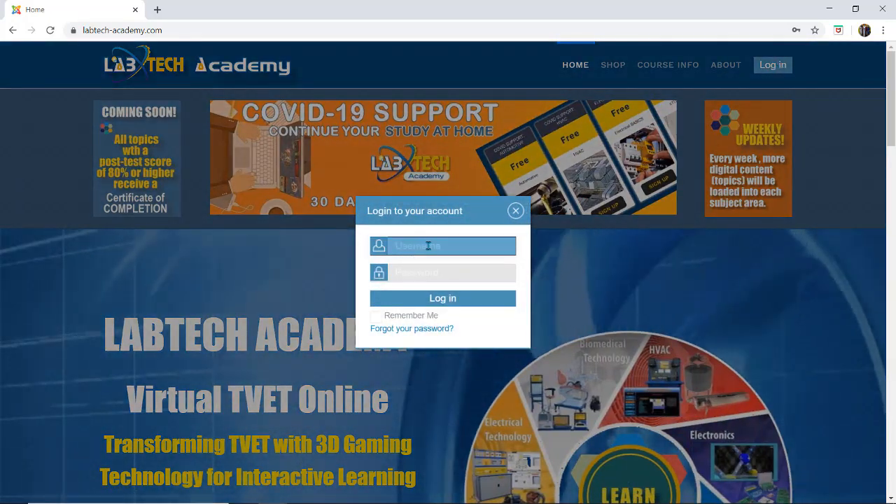